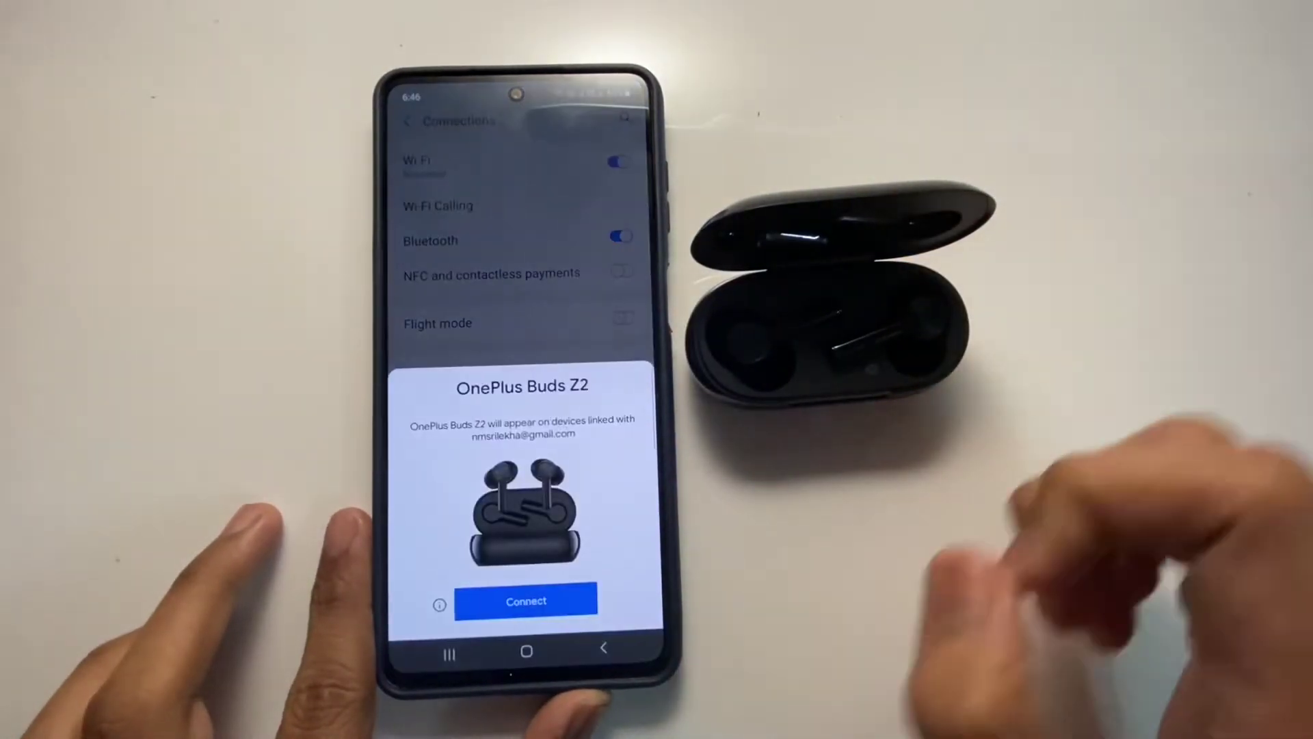
Step: Accept the OnePlus Buds Z2 Fast Pair popup by choosing Connect
click(525, 601)
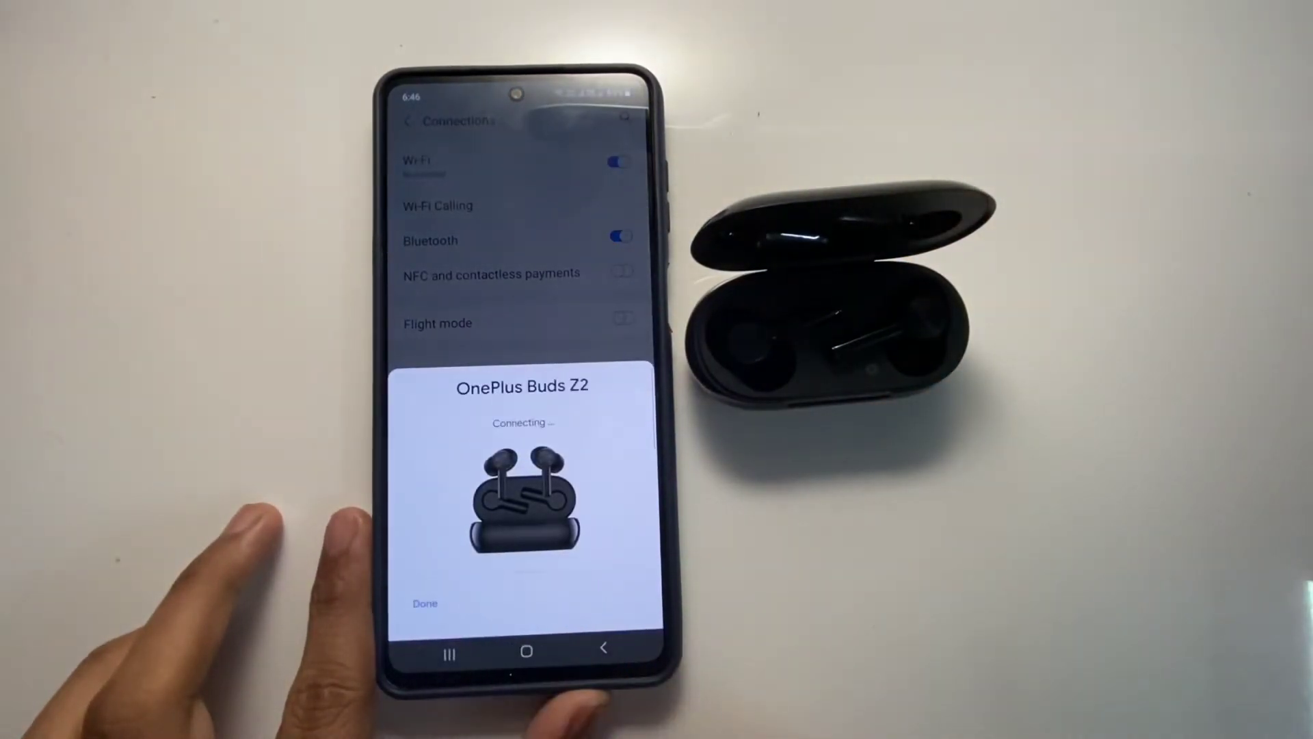